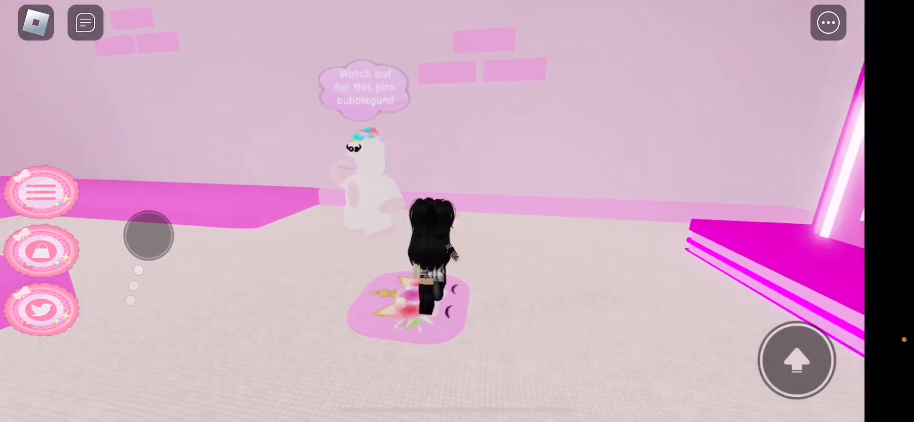
Step: Walk the avatar forward past the unicorn NPC onto the white path over the bubblegum
{"action": "left_click_drag", "start_coordinate": [149, 233], "coordinate": [114, 347]}
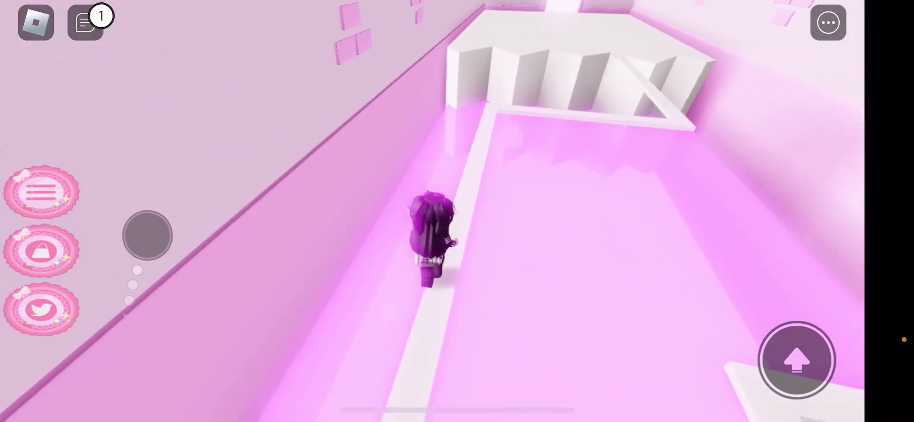
{"action": "left_click_drag", "start_coordinate": [147, 234], "coordinate": [189, 253]}
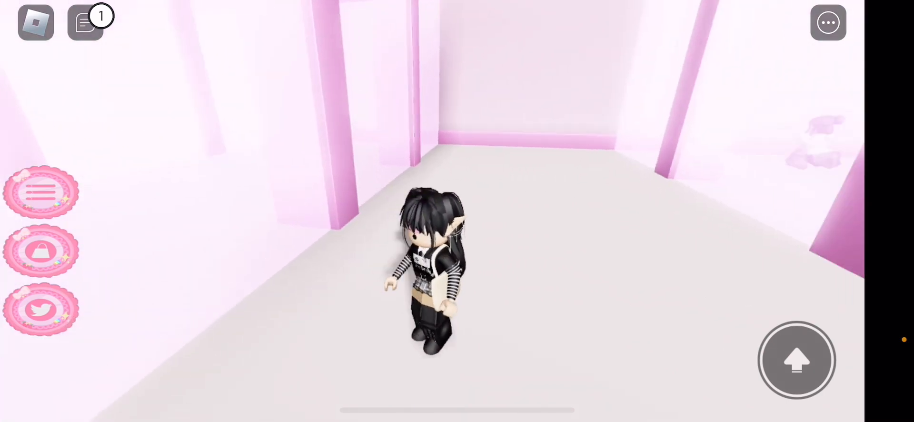
Step: View the Twitter code entry panel and close it without redeeming a code
{"action": "left_click", "coordinate": [37, 310]}
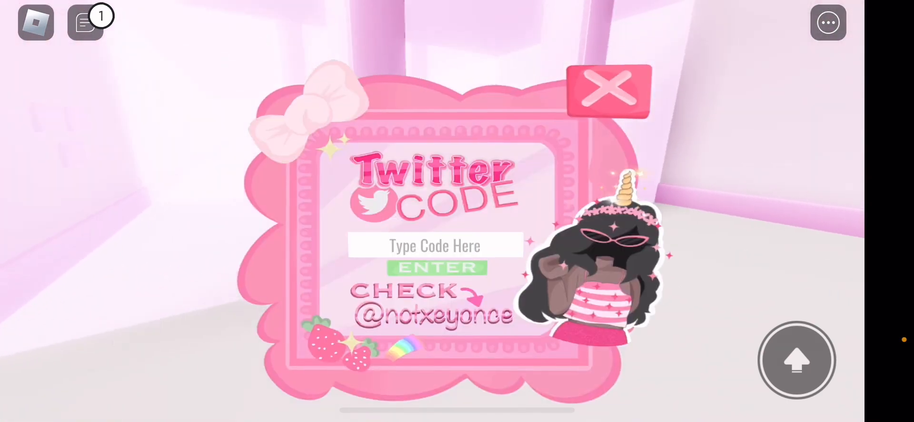
{"action": "left_click", "coordinate": [608, 91]}
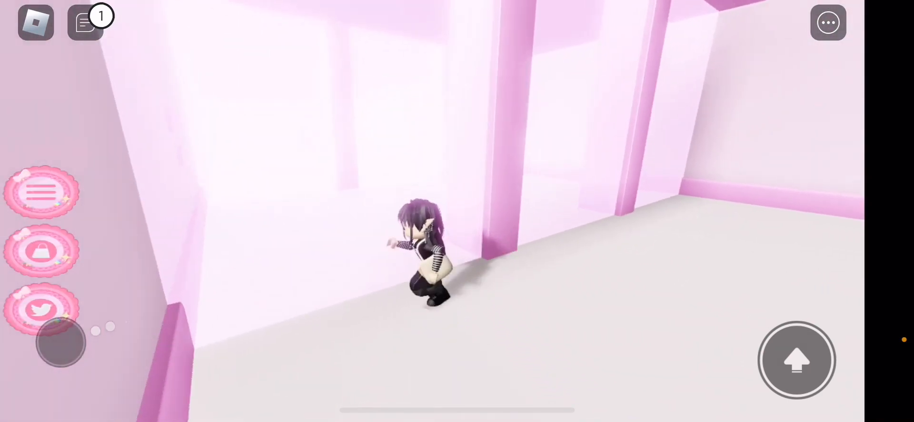